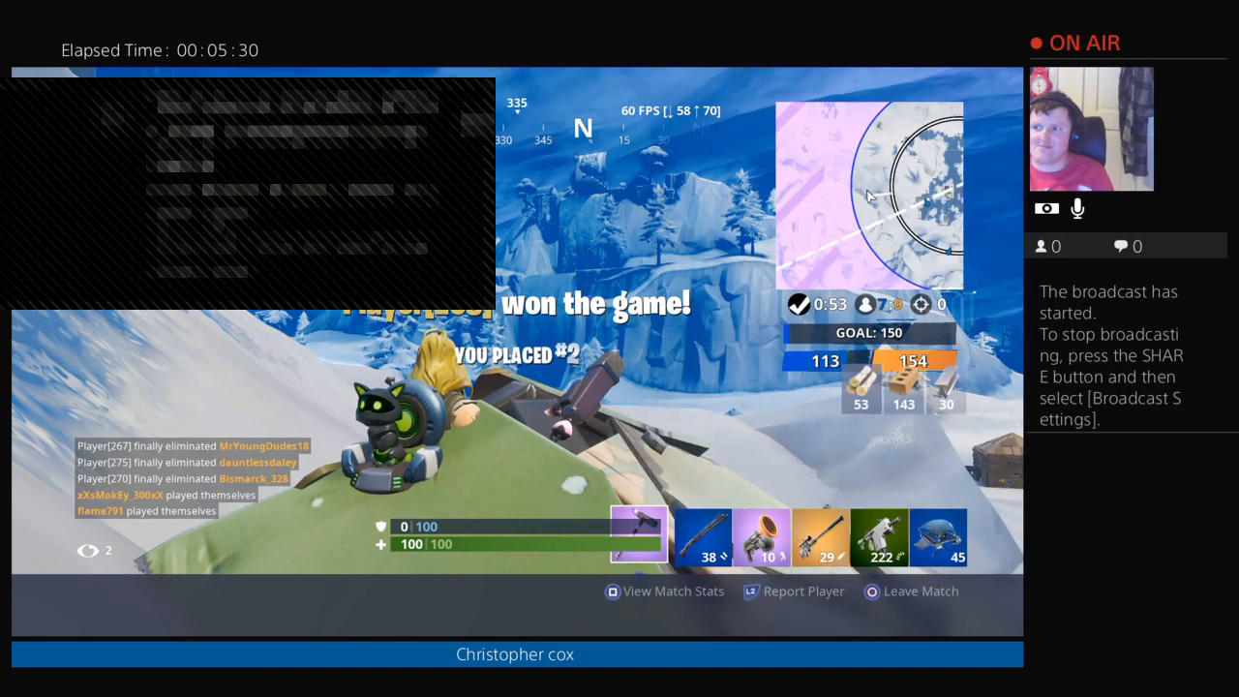
Step: Leave the finished Team Rumble match after placing second and return to the lobby
click(673, 590)
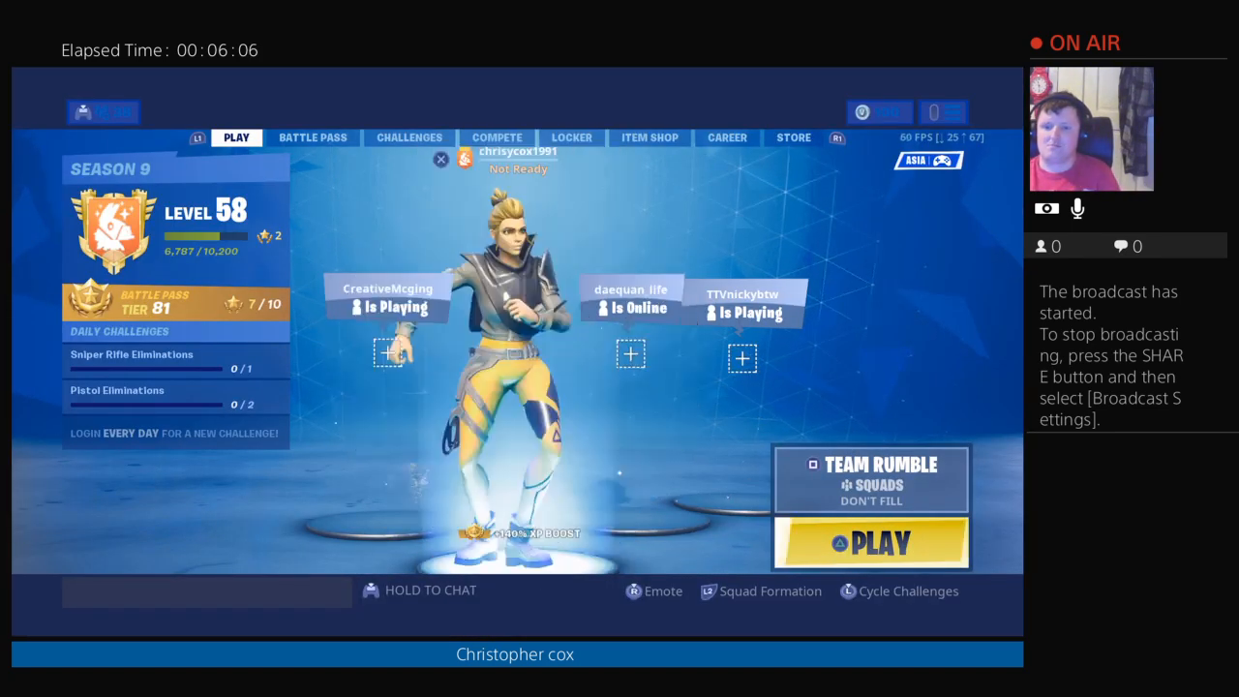
Step: Bring up the lobby emote wheel with the Fierce emote highlighted
click(633, 592)
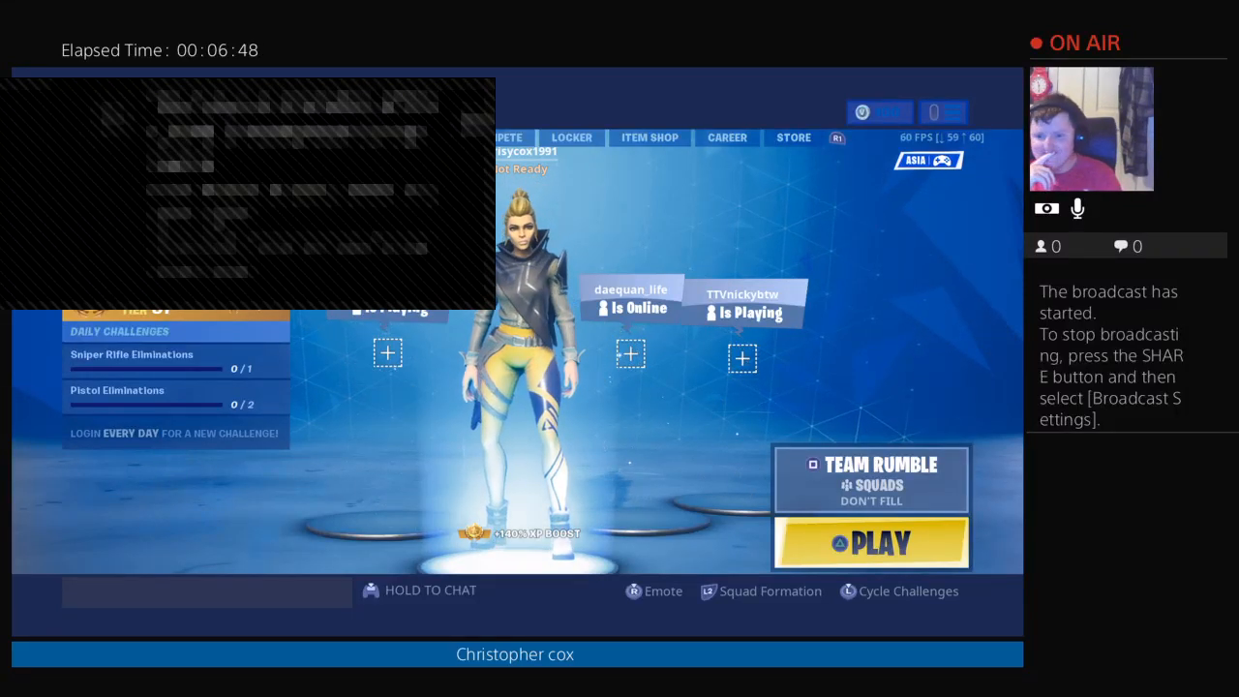
click(652, 591)
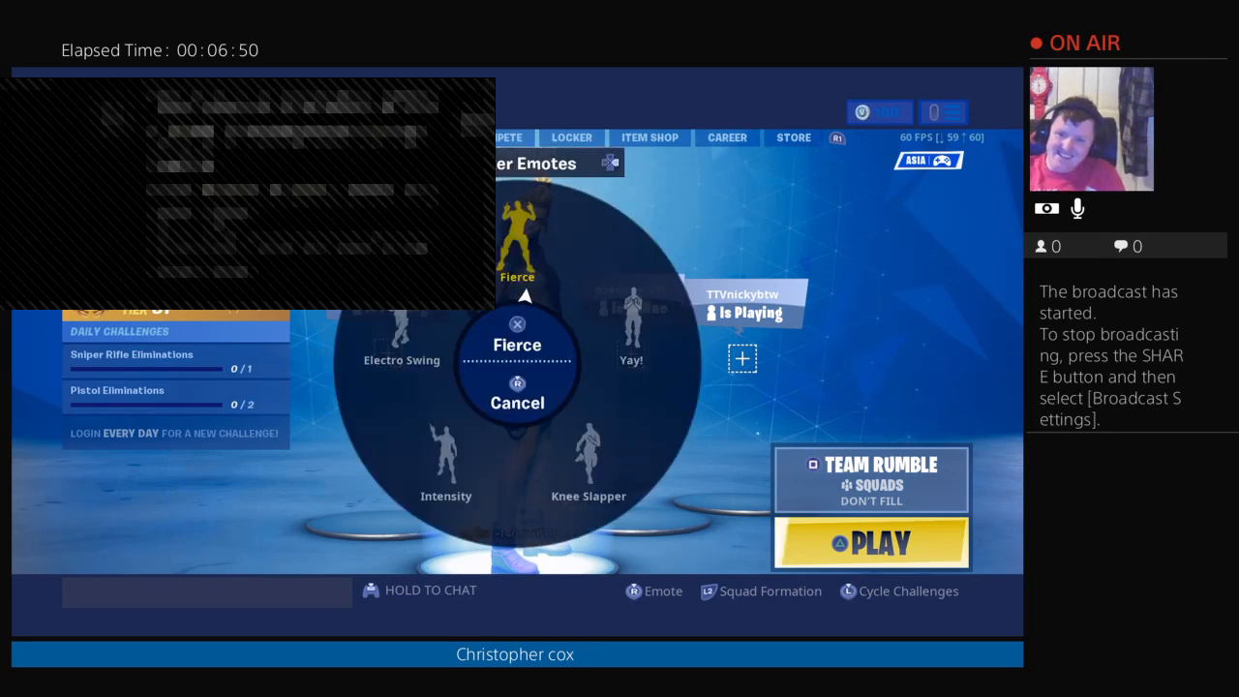